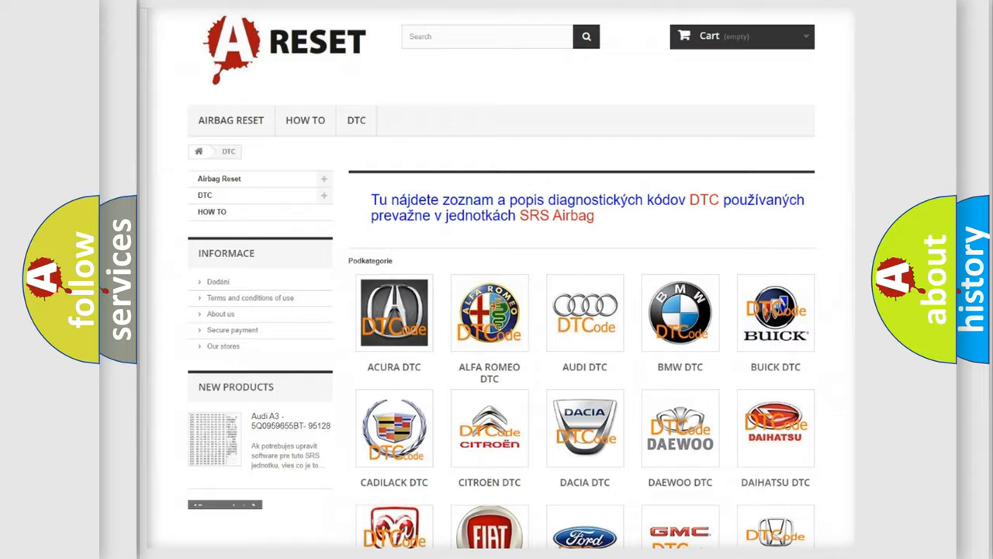
scroll(down, 3)
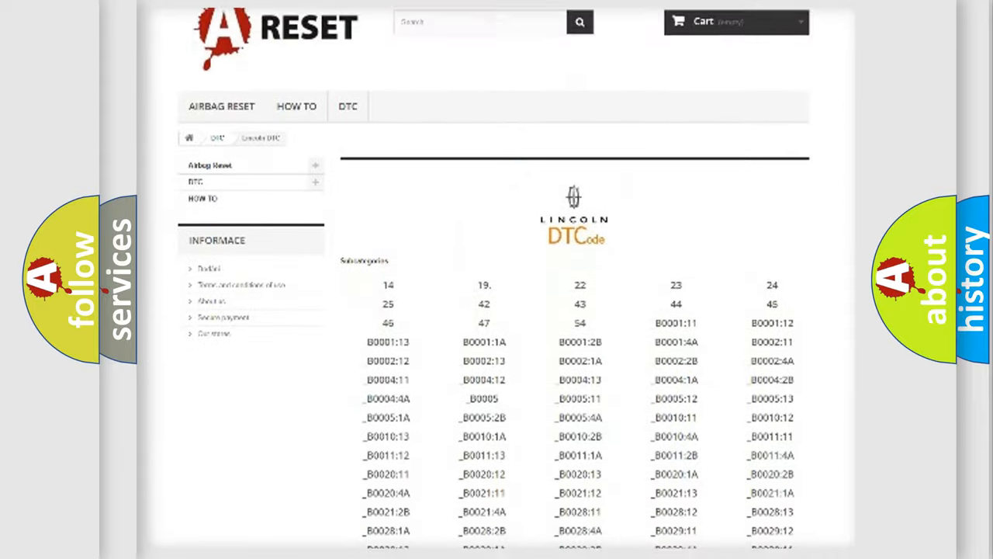
scroll(down, 3)
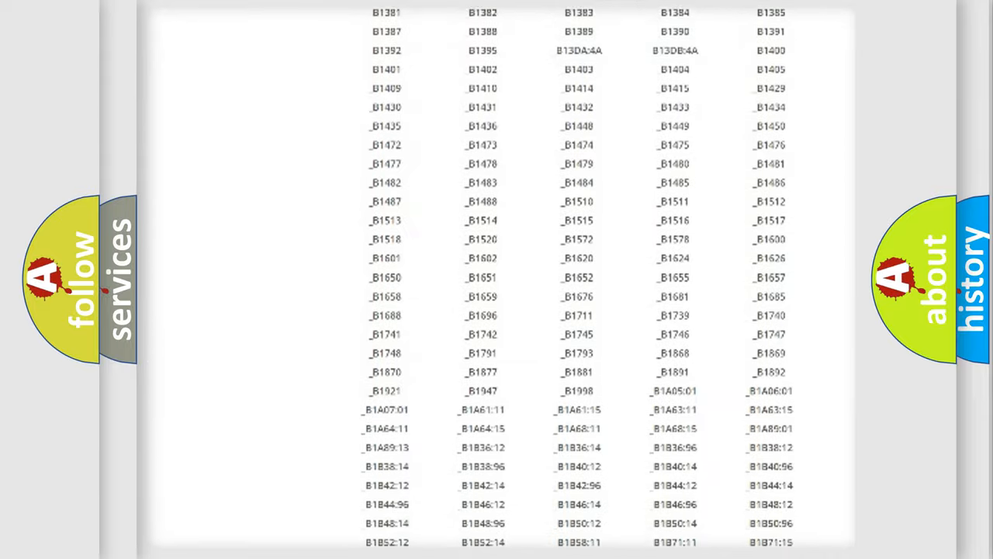